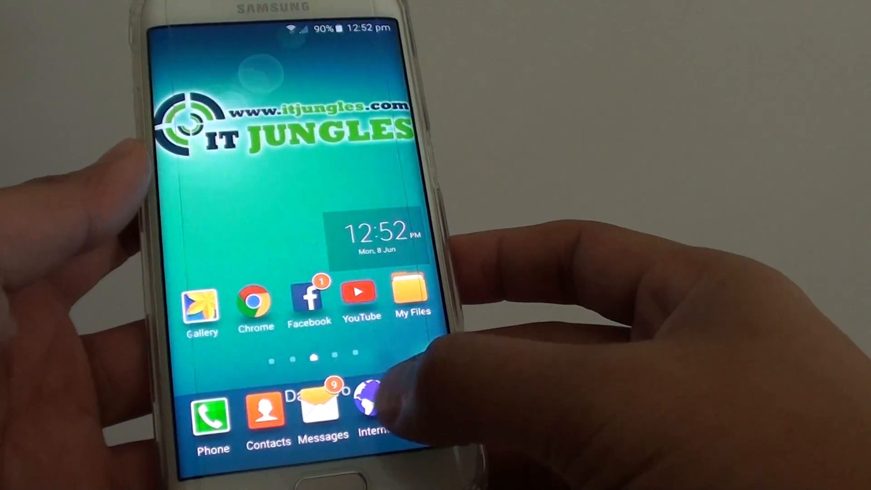
- Launch Samsung Internet on the Google page and bring up the MORE options menu
{"action": "left_click", "coordinate": [365, 410]}
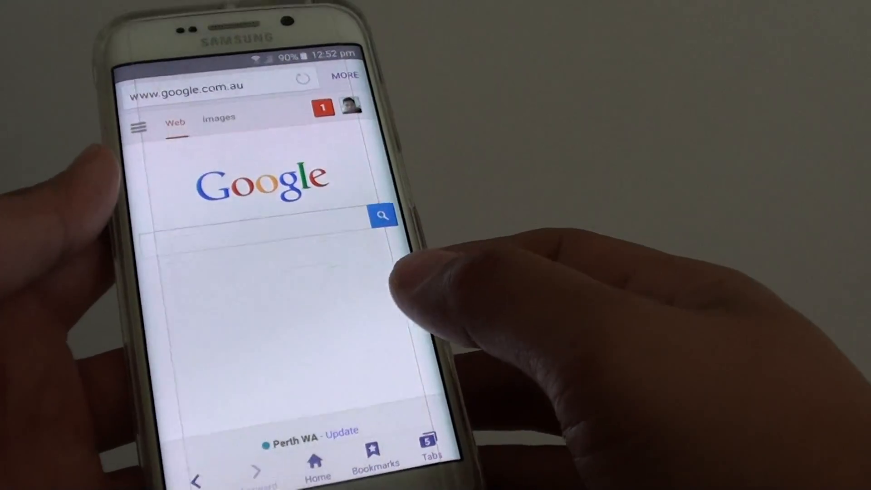
{"action": "left_click", "coordinate": [344, 74]}
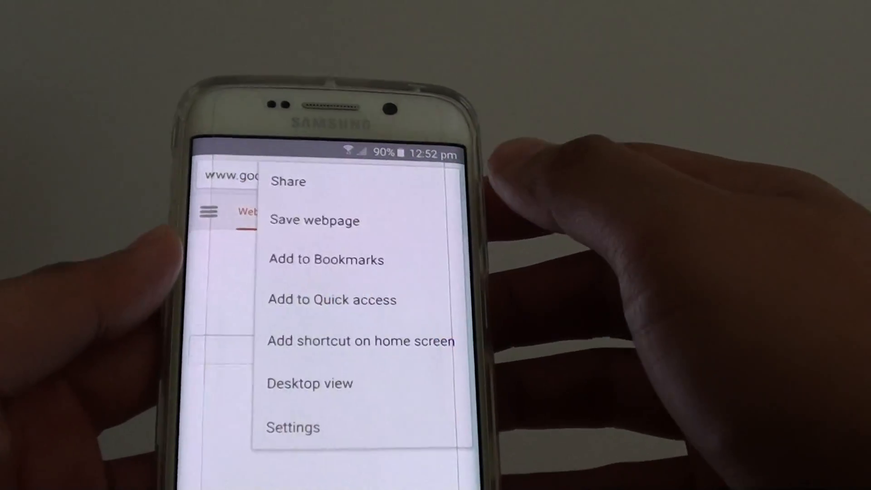
- In Settings > Homepage choose Current page, then bring the Homepage choices back up
{"action": "left_click", "coordinate": [292, 427]}
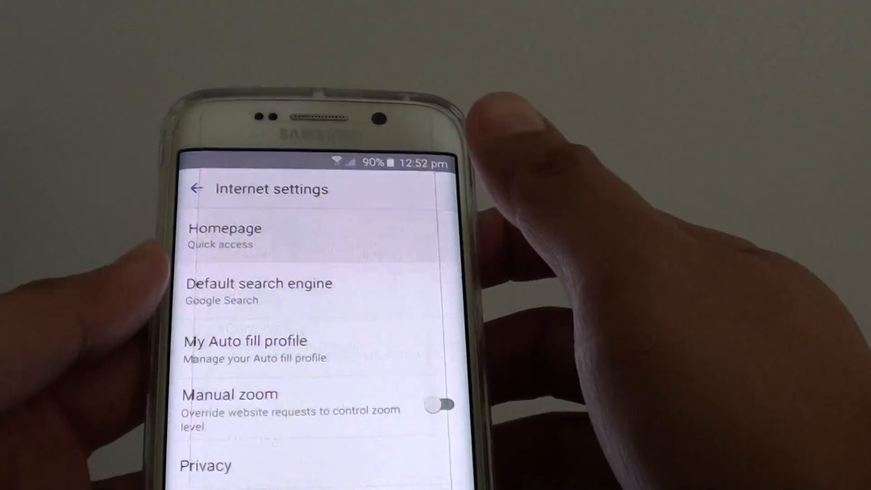
{"action": "left_click", "coordinate": [225, 236]}
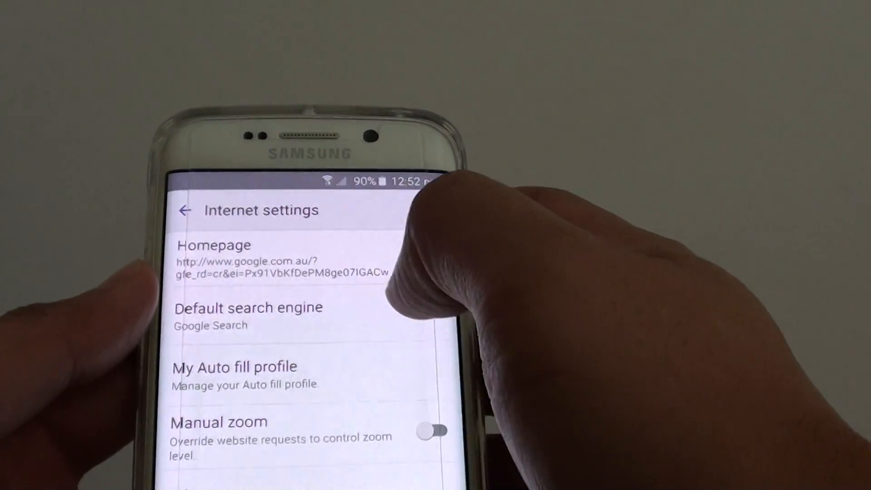
{"action": "left_click", "coordinate": [215, 245]}
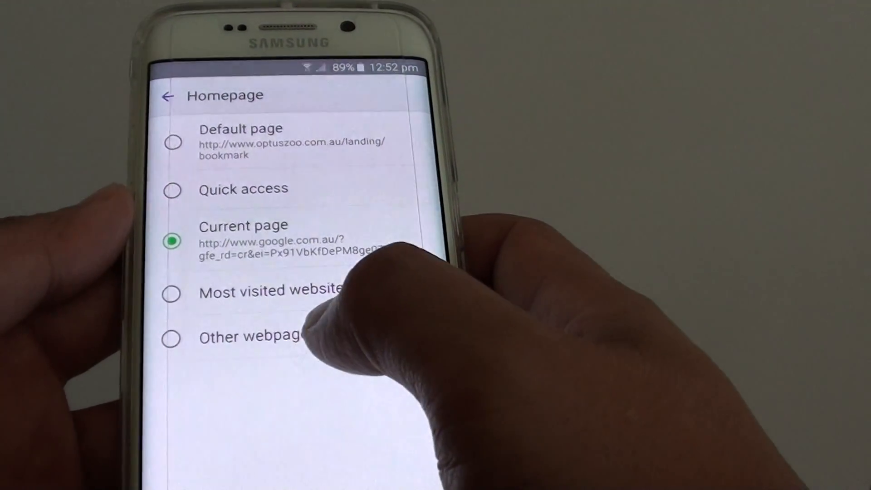
{"action": "left_click", "coordinate": [171, 338]}
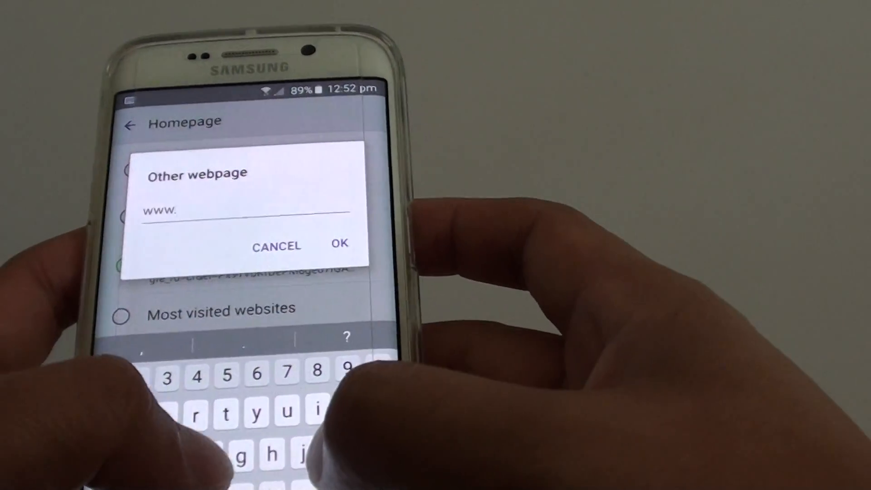
{"action": "type", "text": "g"}
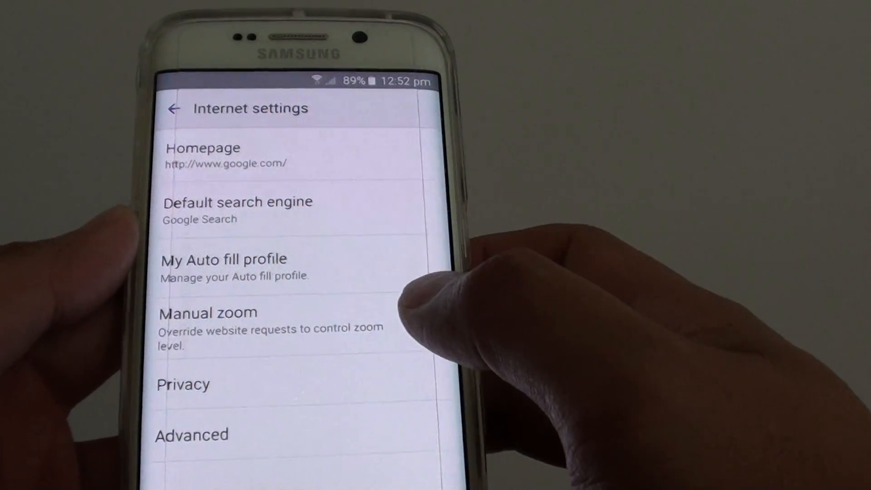
{"action": "left_click", "coordinate": [402, 320]}
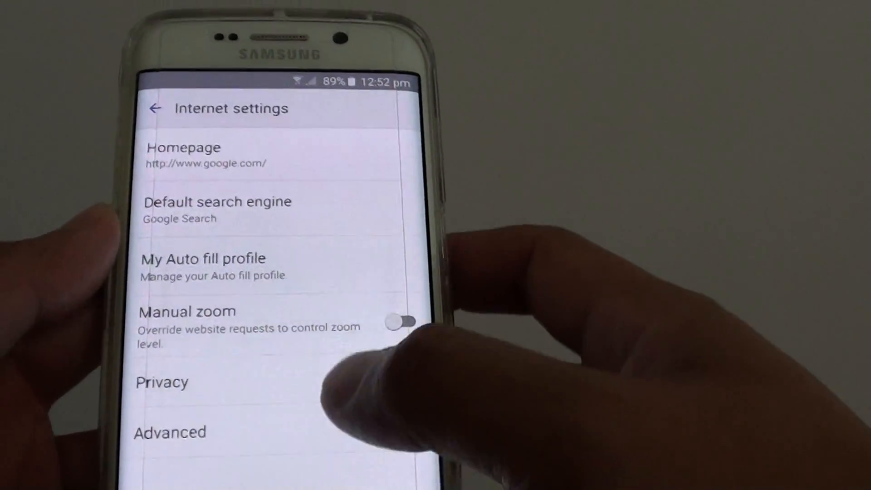